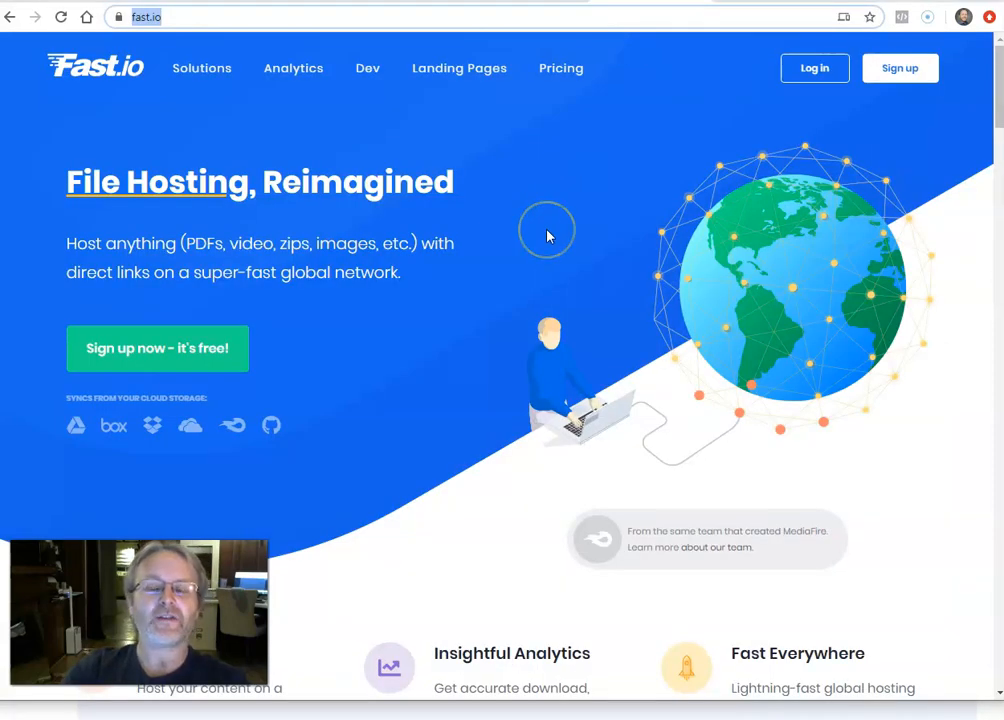
- Open Fast.io's pricing page and scroll through the Basic, Premium and Business plans
{"action": "left_click", "coordinate": [560, 68]}
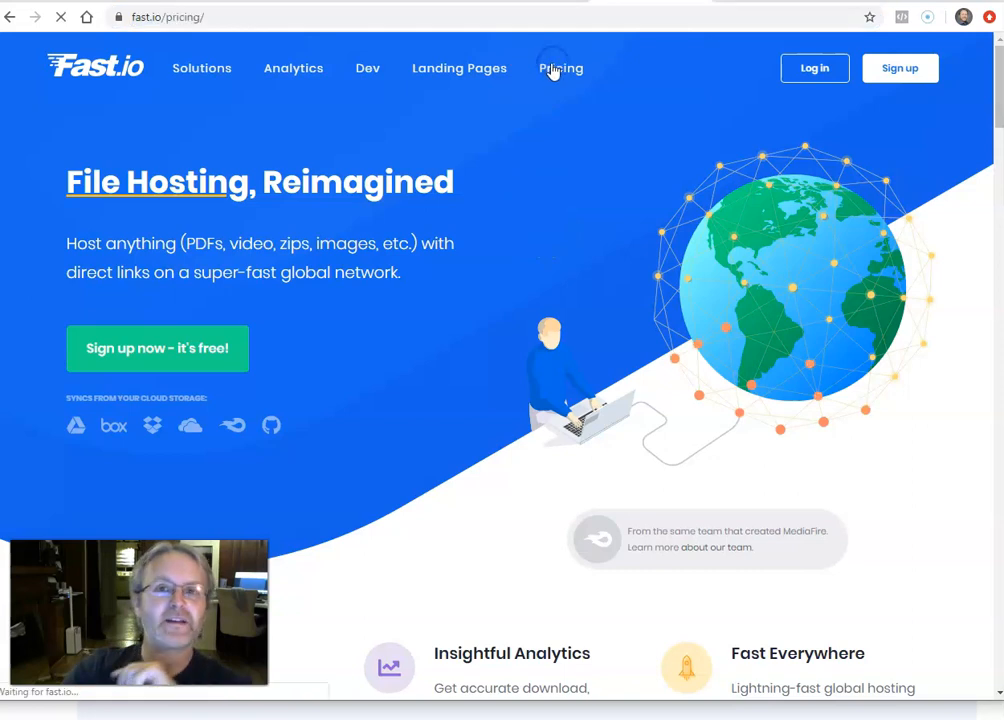
{"action": "left_click", "coordinate": [561, 68]}
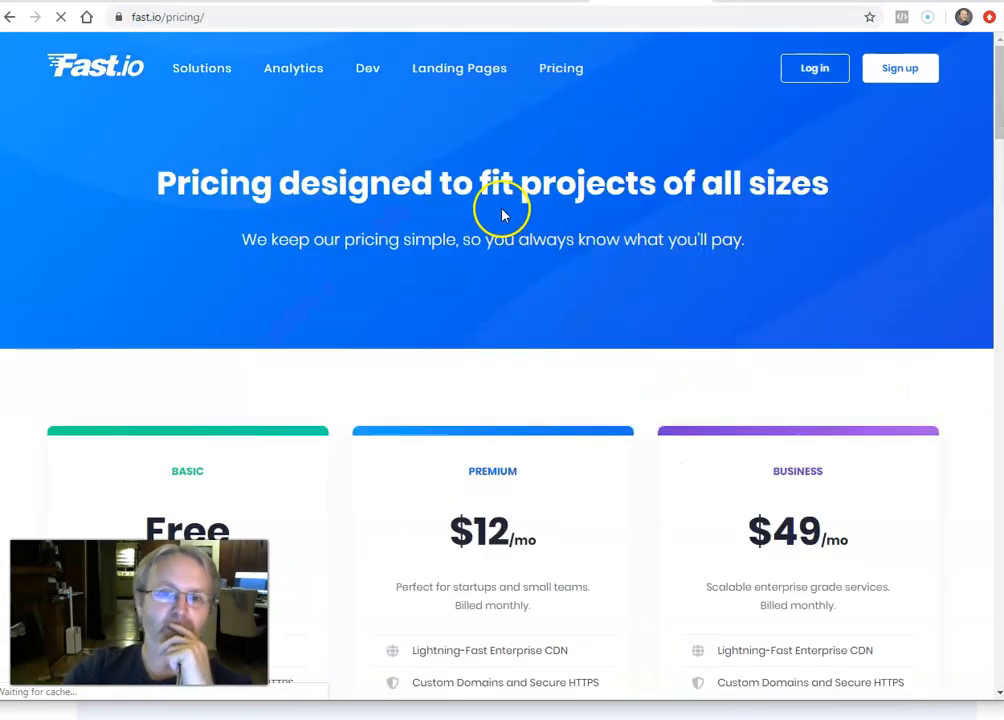
{"action": "scroll", "scroll_direction": "down", "scroll_amount": 3}
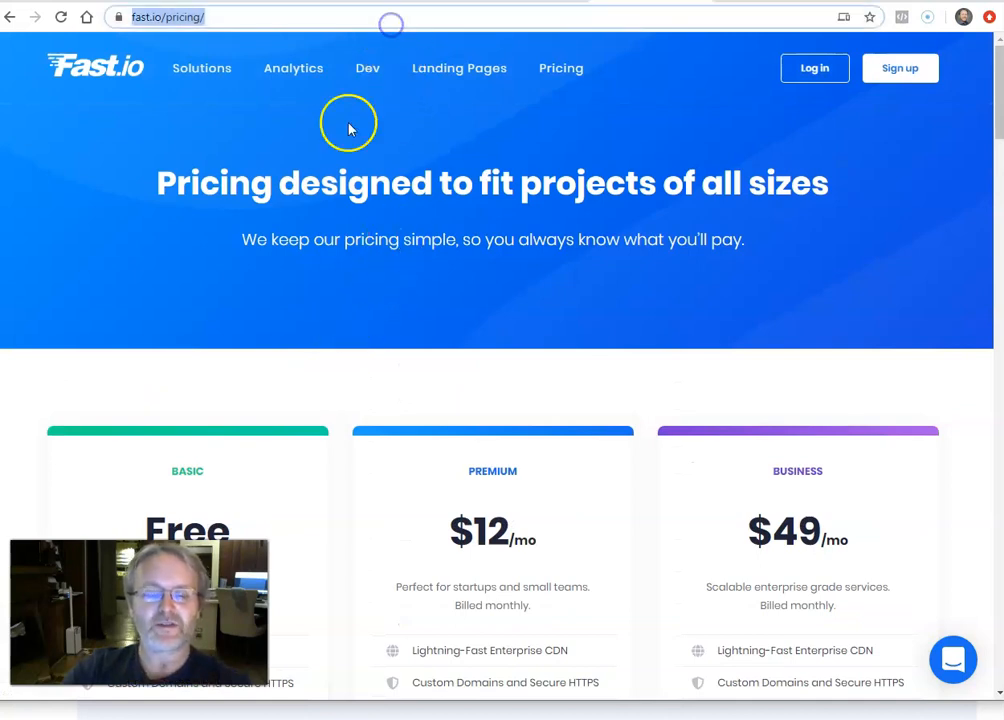
{"action": "mouse_move", "coordinate": [168, 515]}
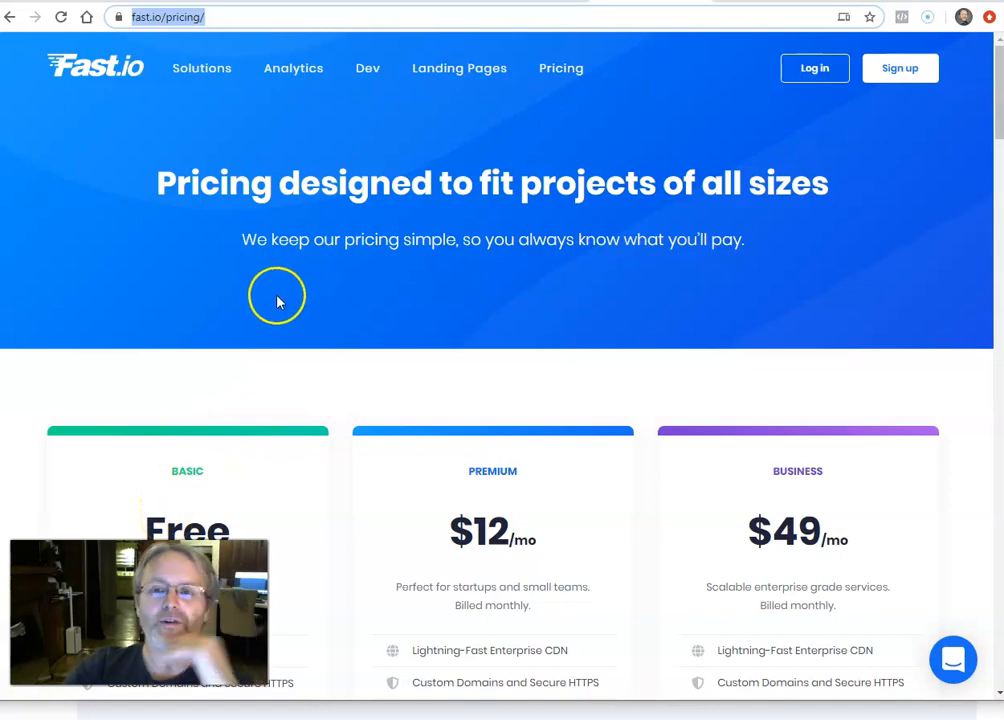
{"action": "mouse_move", "coordinate": [283, 293]}
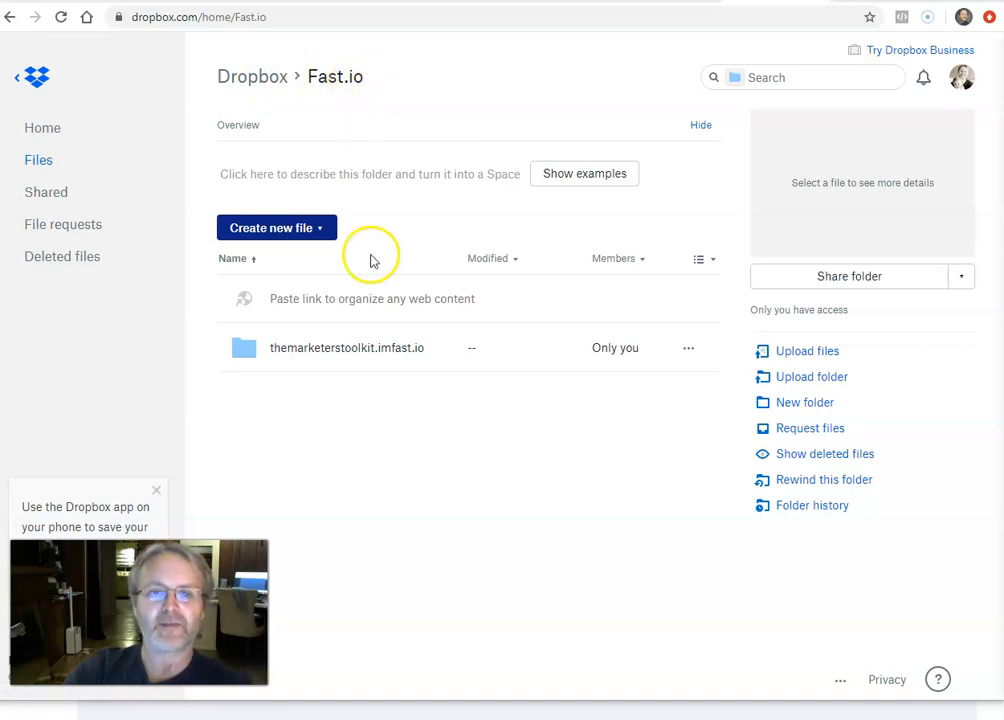
{"action": "mouse_move", "coordinate": [330, 348]}
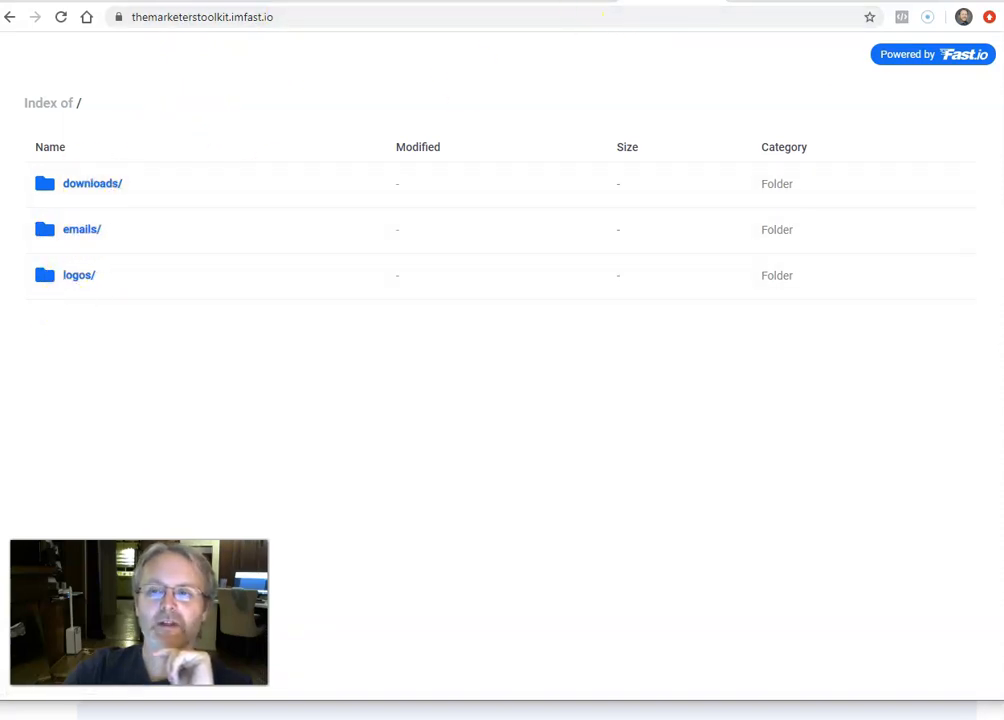
- Open the logos/ folder on themarketerstoolkit.imfast.io and select repactivator.jpg
{"action": "left_click", "coordinate": [78, 275]}
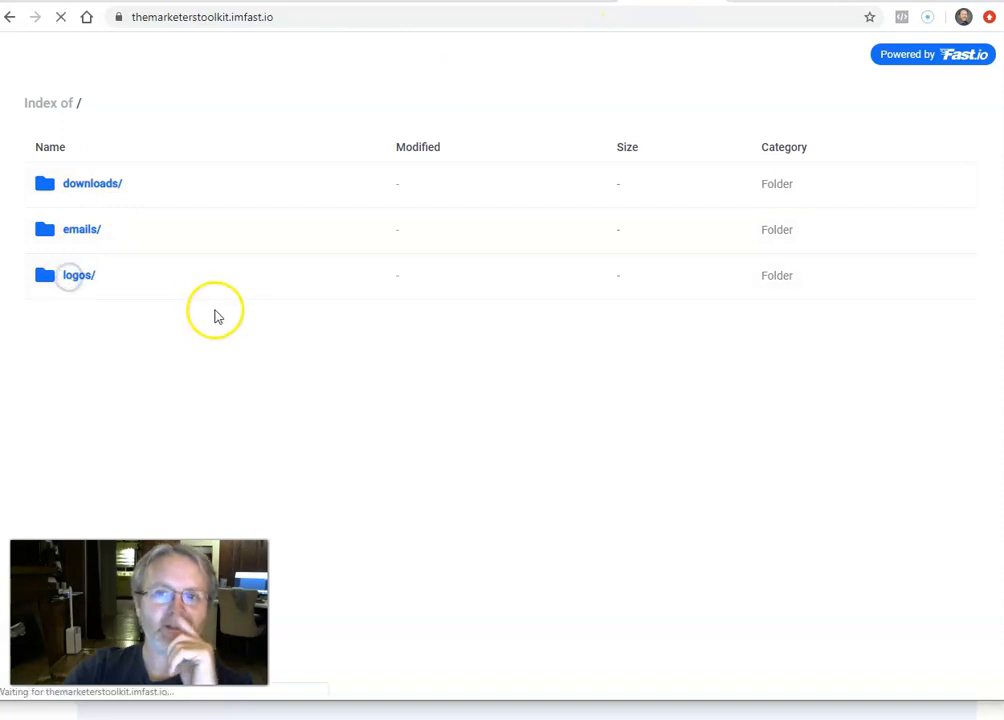
{"action": "left_click", "coordinate": [78, 275]}
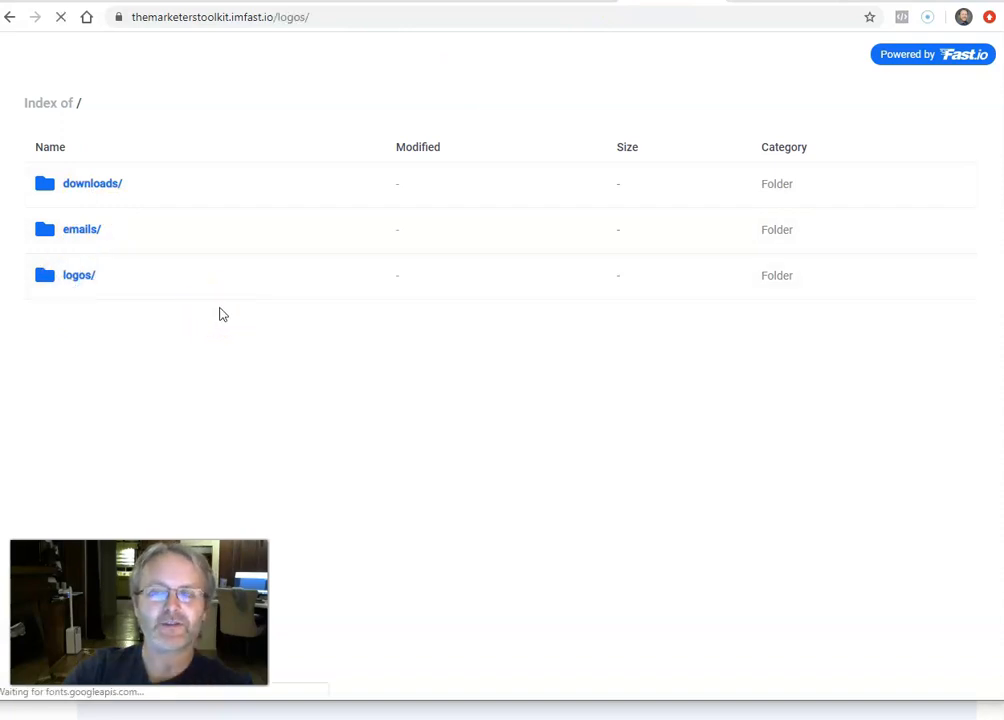
{"action": "left_click", "coordinate": [78, 275]}
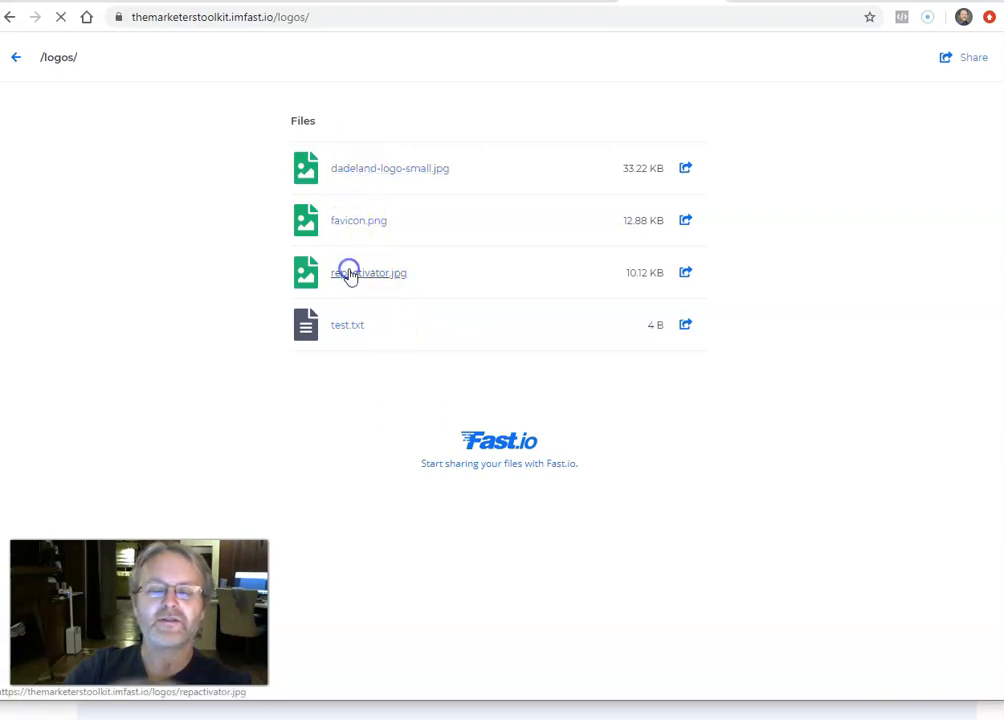
{"action": "left_click", "coordinate": [369, 272]}
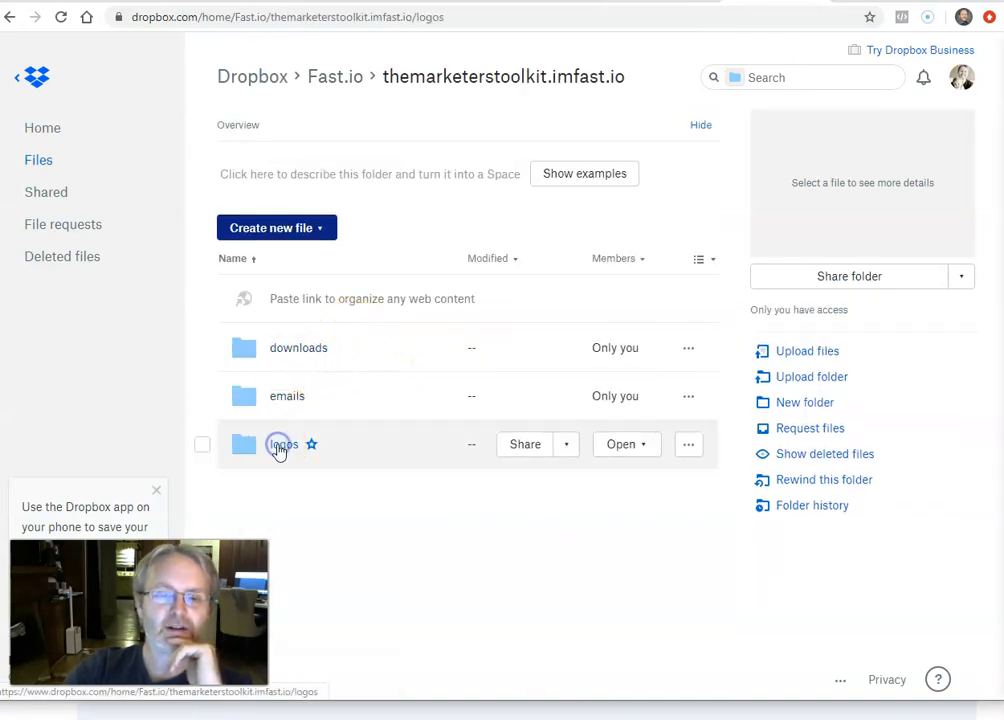
- Open Dropbox's logos folder and preview the repactivator.jpg Reputation Activator logo
{"action": "left_click", "coordinate": [284, 444]}
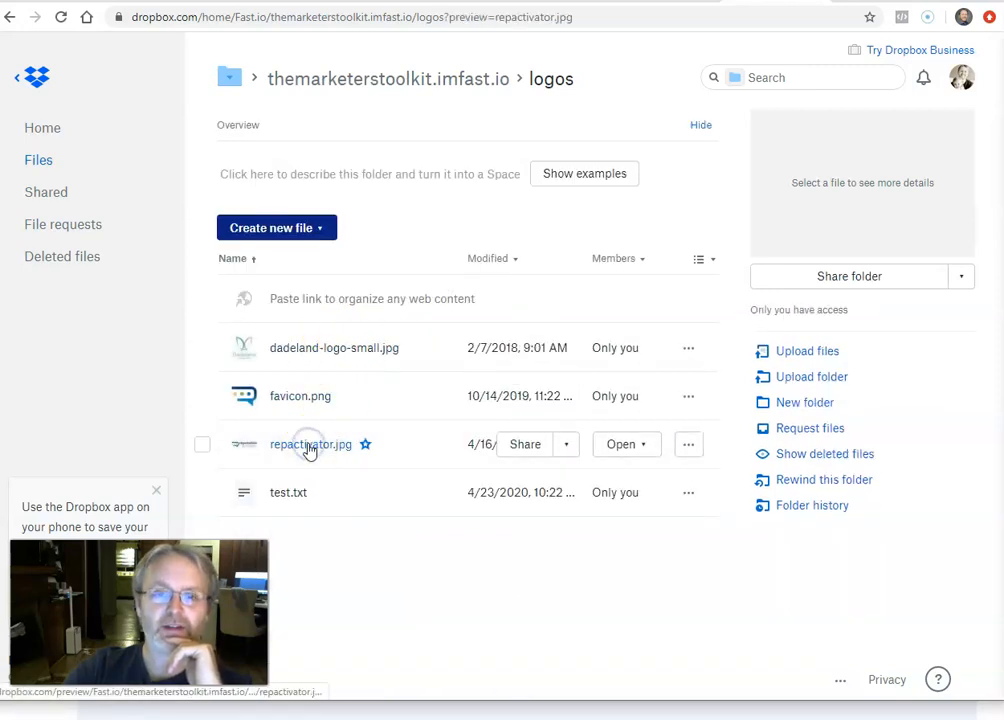
{"action": "left_click", "coordinate": [310, 444]}
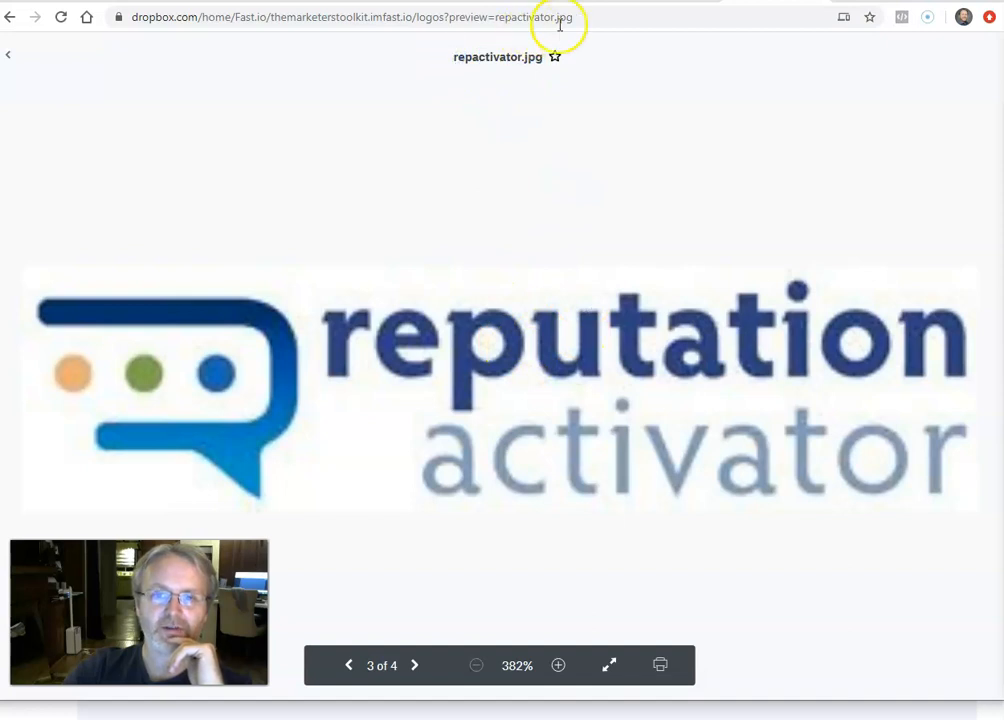
- Load the repactivator.jpg preview with ?dl=1 appended, then go back
{"action": "left_click", "coordinate": [558, 17]}
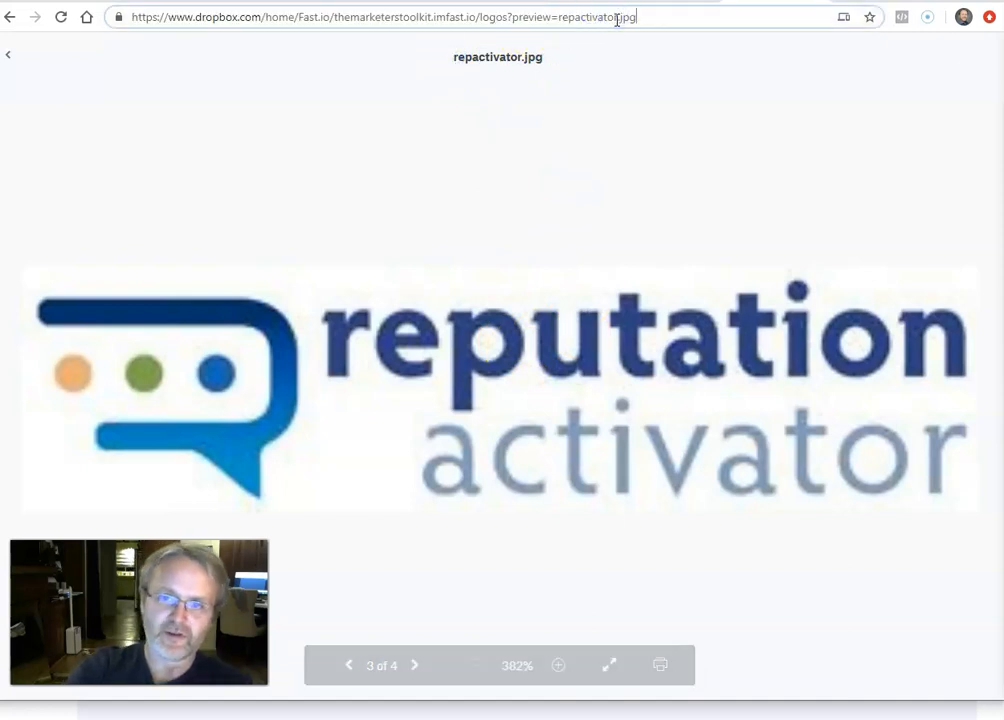
{"action": "type", "text": "?dl=1"}
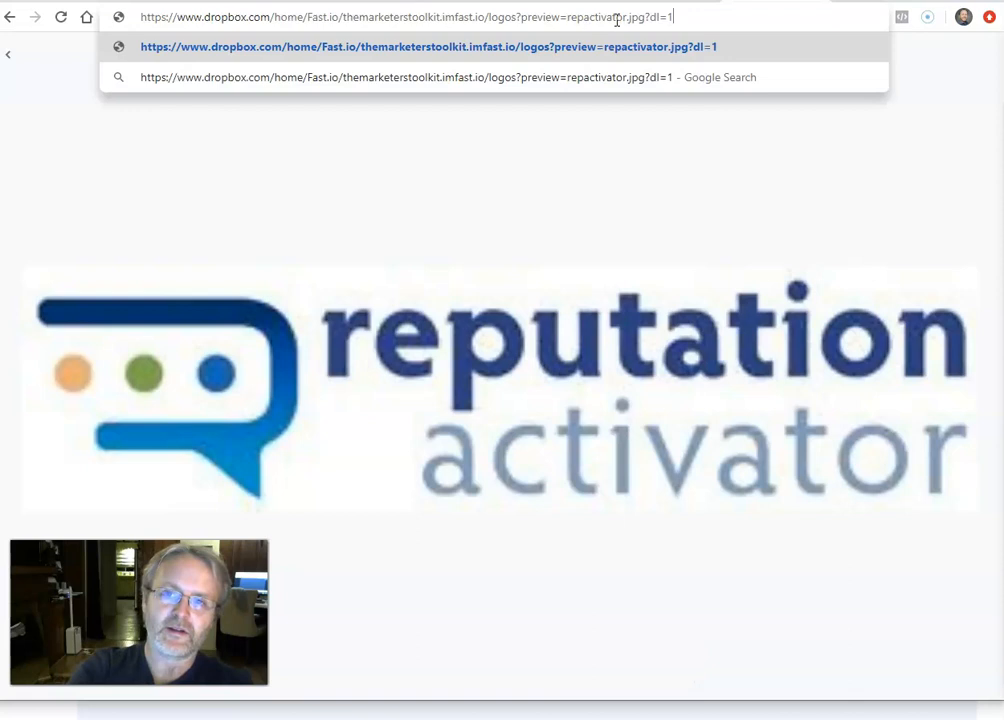
{"action": "key", "text": "Enter"}
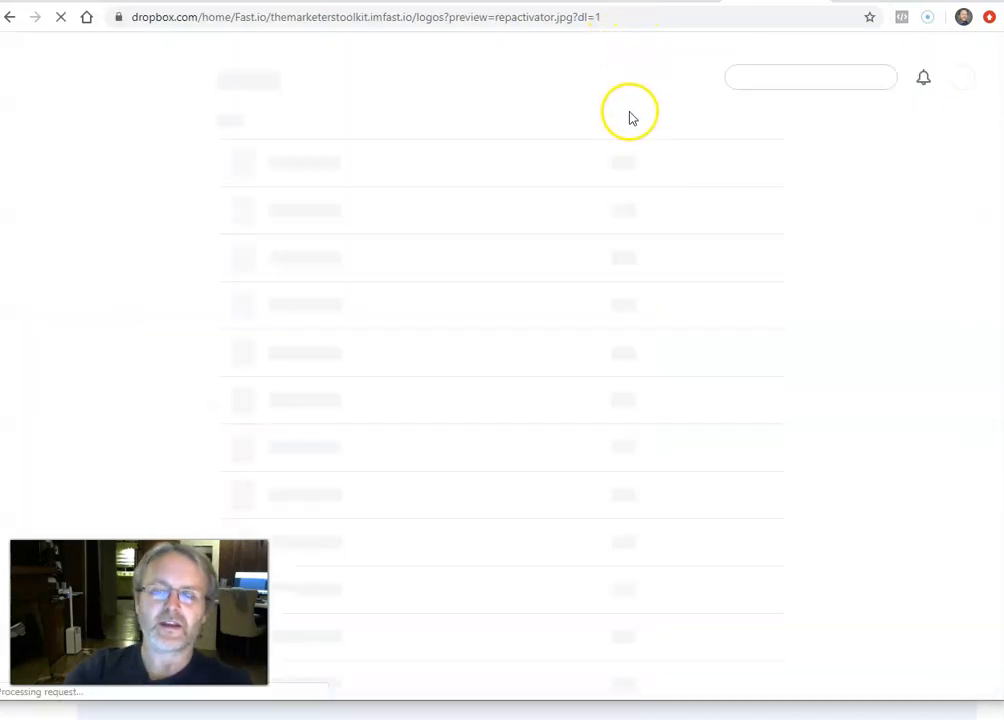
{"action": "mouse_move", "coordinate": [630, 43]}
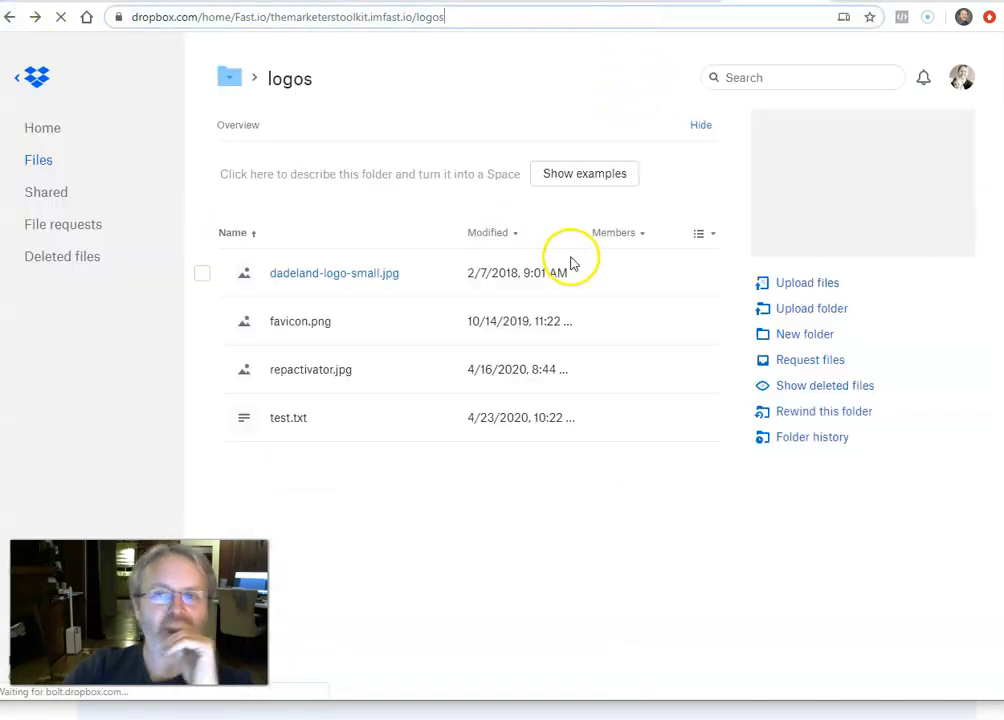
{"action": "left_click", "coordinate": [310, 369]}
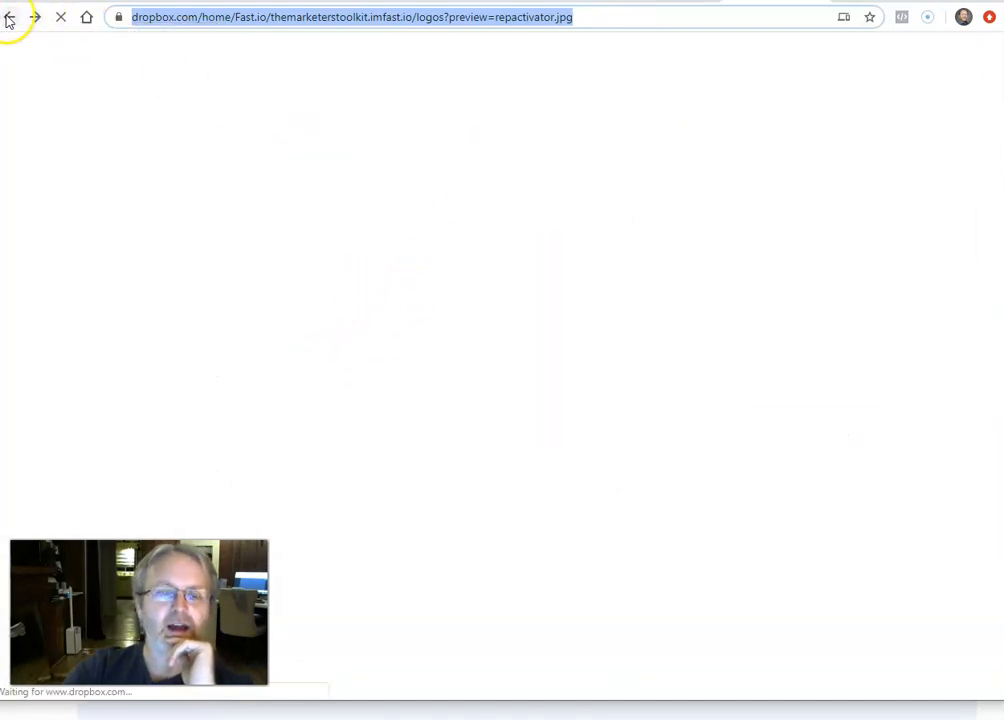
{"action": "left_click", "coordinate": [11, 17]}
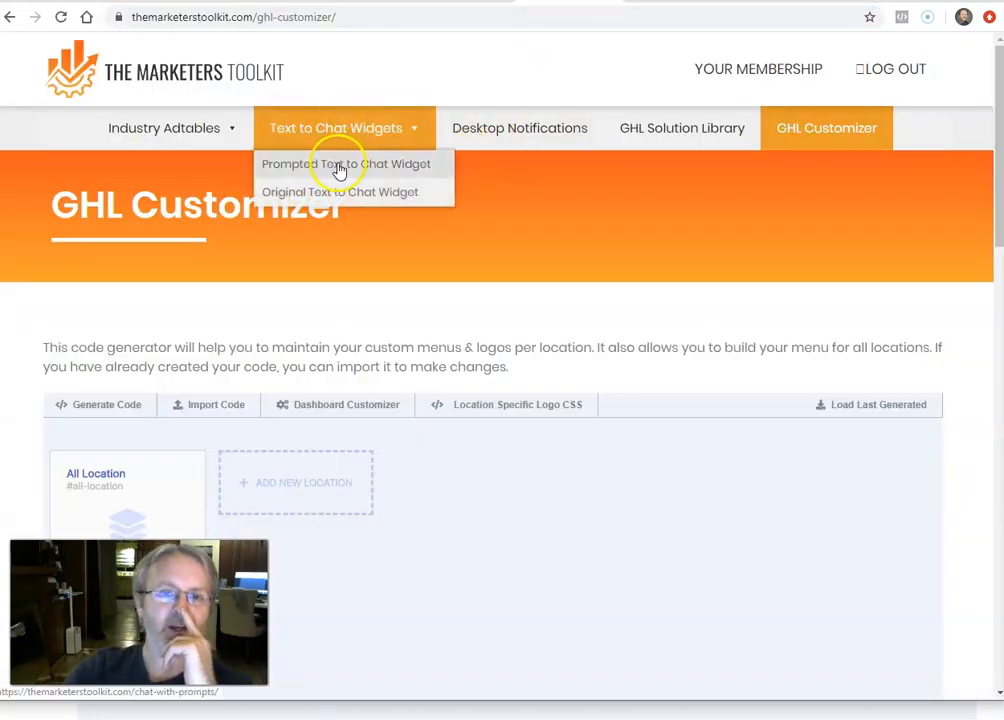
- Choose Prompted Text to Chat Widget under the Text to Chat Widgets menu
{"action": "left_click", "coordinate": [345, 164]}
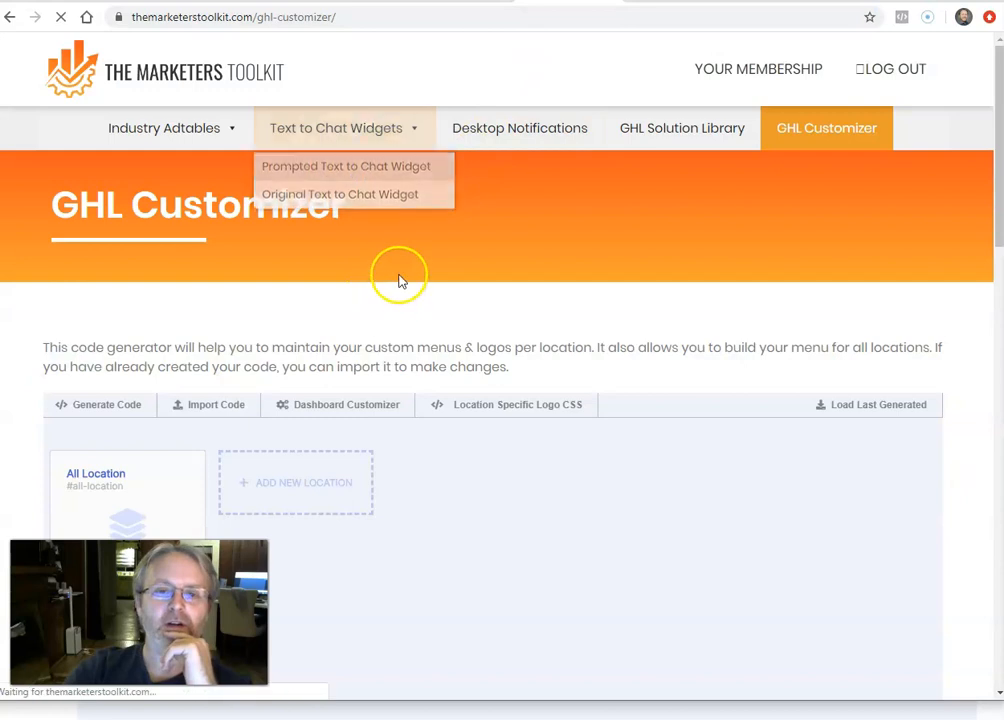
{"action": "left_click", "coordinate": [345, 166]}
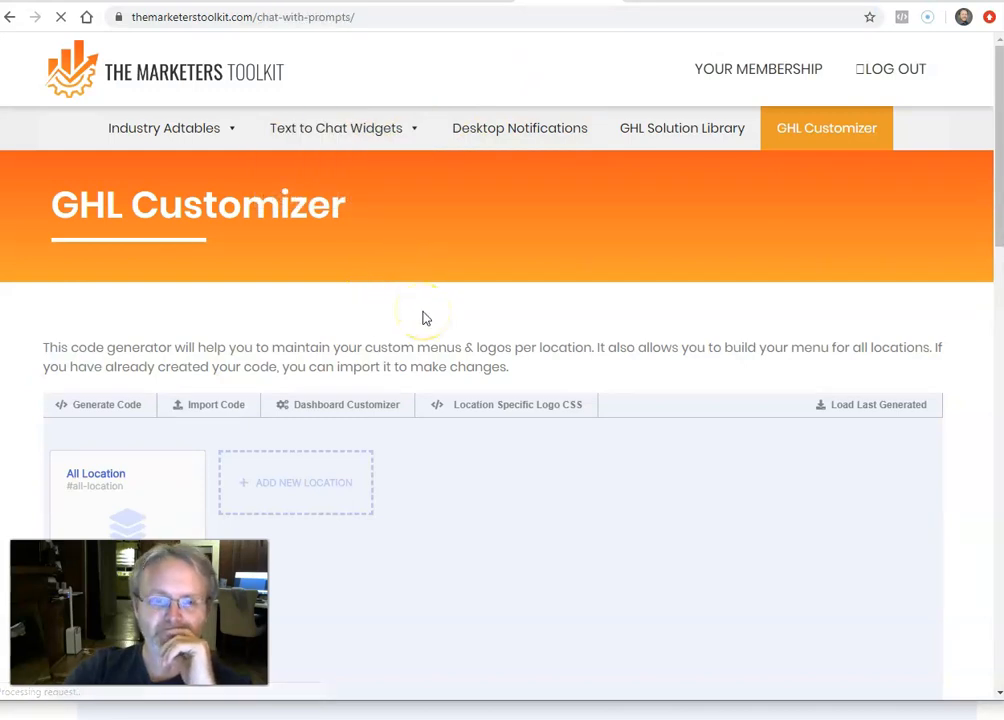
{"action": "left_click", "coordinate": [335, 128]}
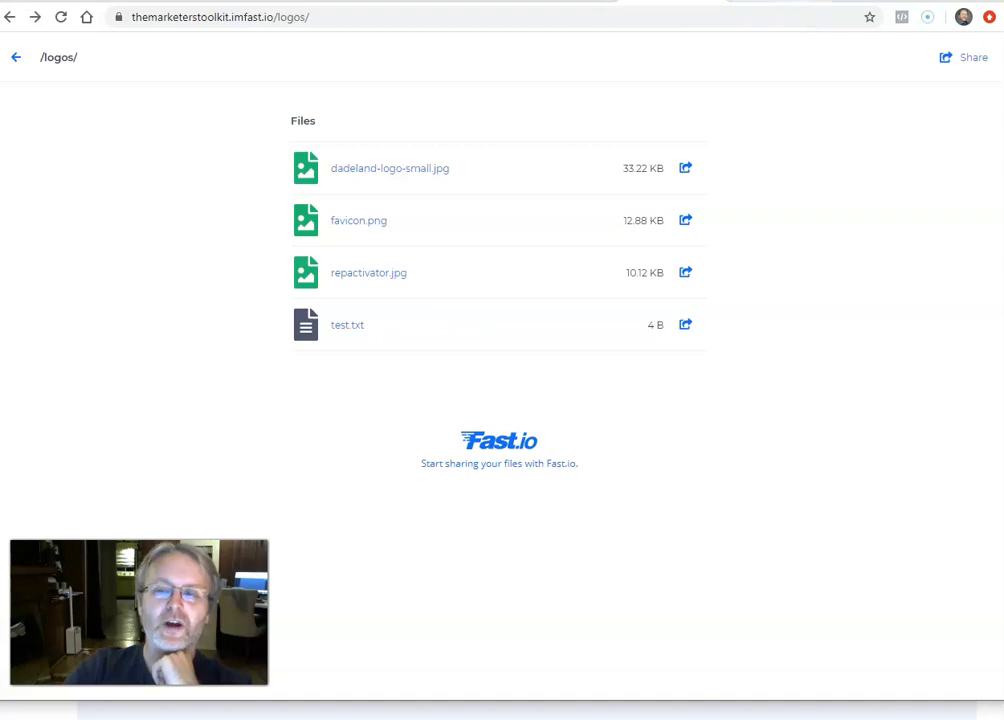
{"action": "left_click", "coordinate": [368, 272]}
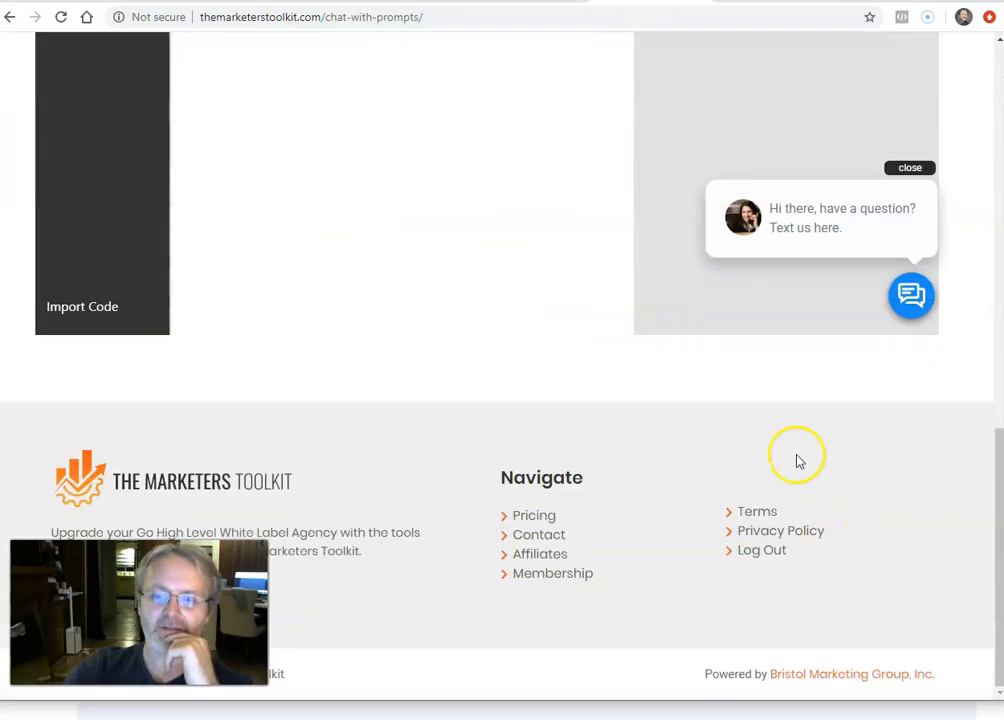
{"action": "mouse_move", "coordinate": [765, 217]}
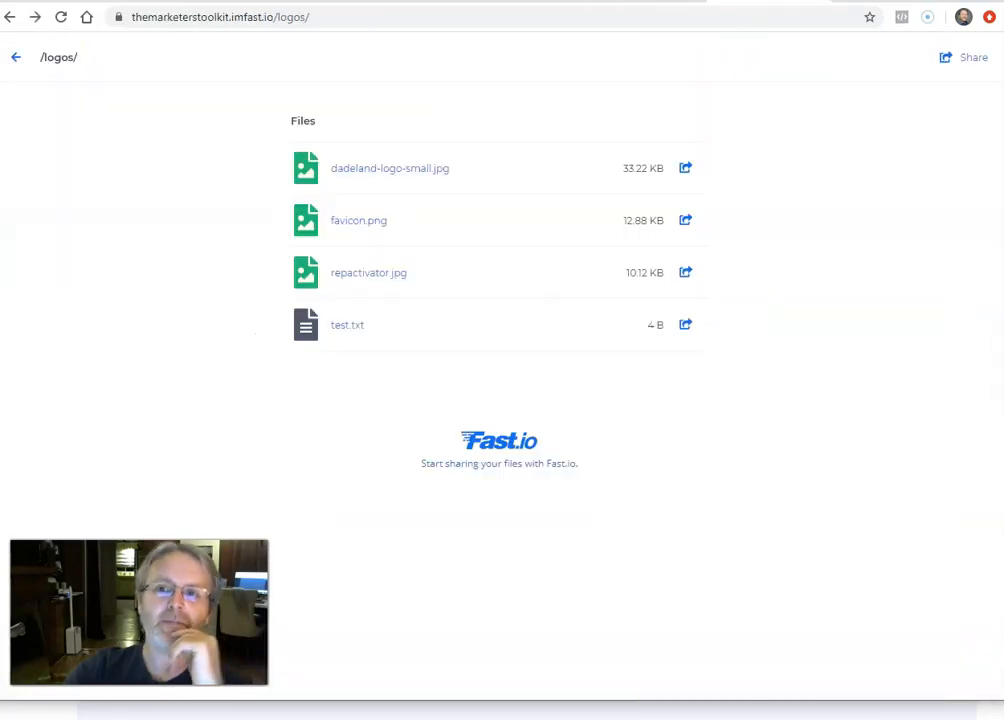
{"action": "left_click", "coordinate": [210, 17]}
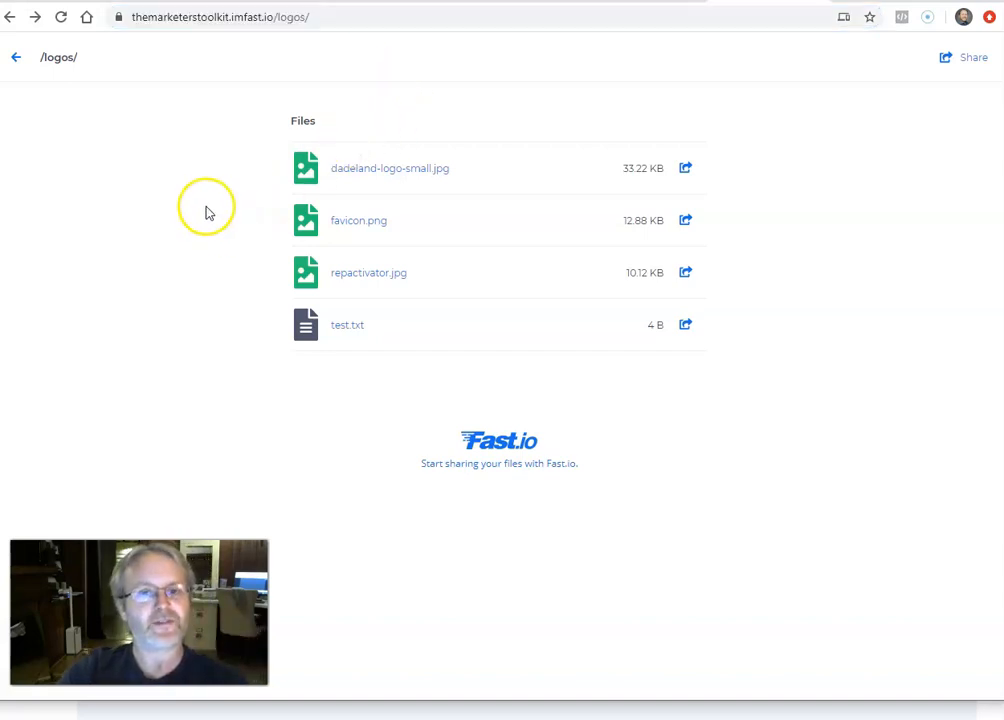
{"action": "mouse_move", "coordinate": [349, 278]}
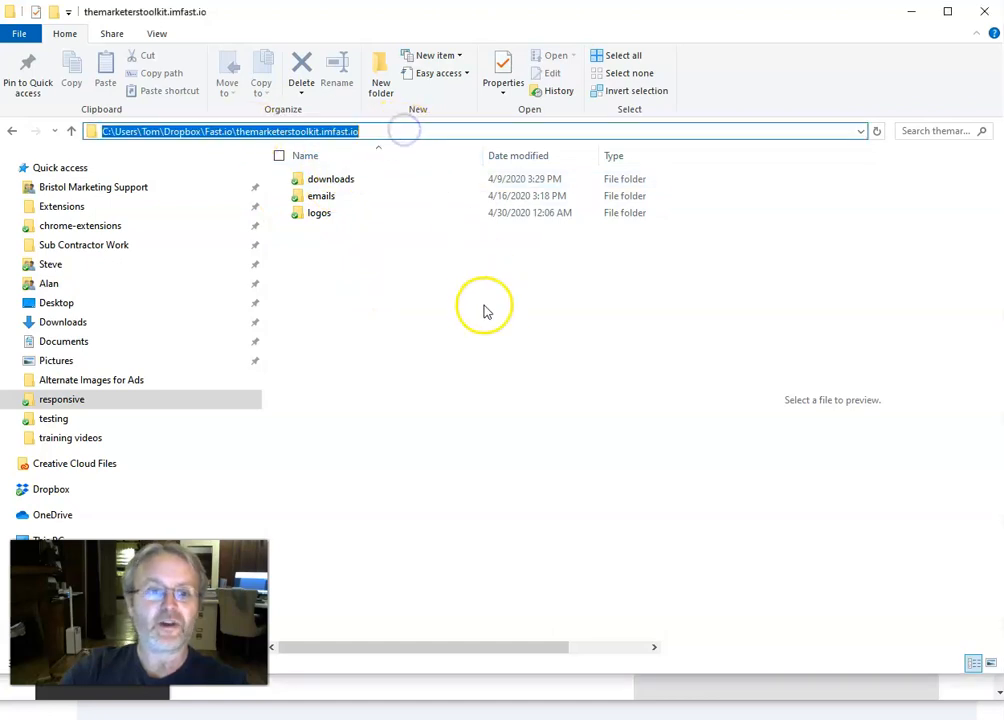
- Open the logos folder in the Dropbox site folder in File Explorer, showing four logo files
{"action": "left_click", "coordinate": [473, 366]}
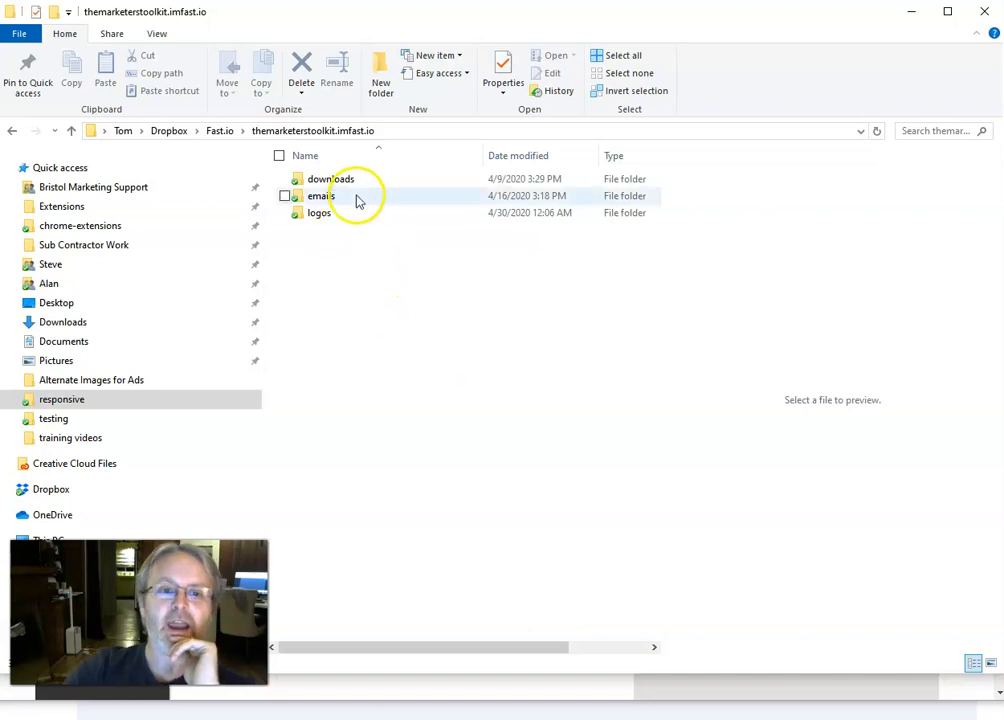
{"action": "left_click", "coordinate": [319, 213]}
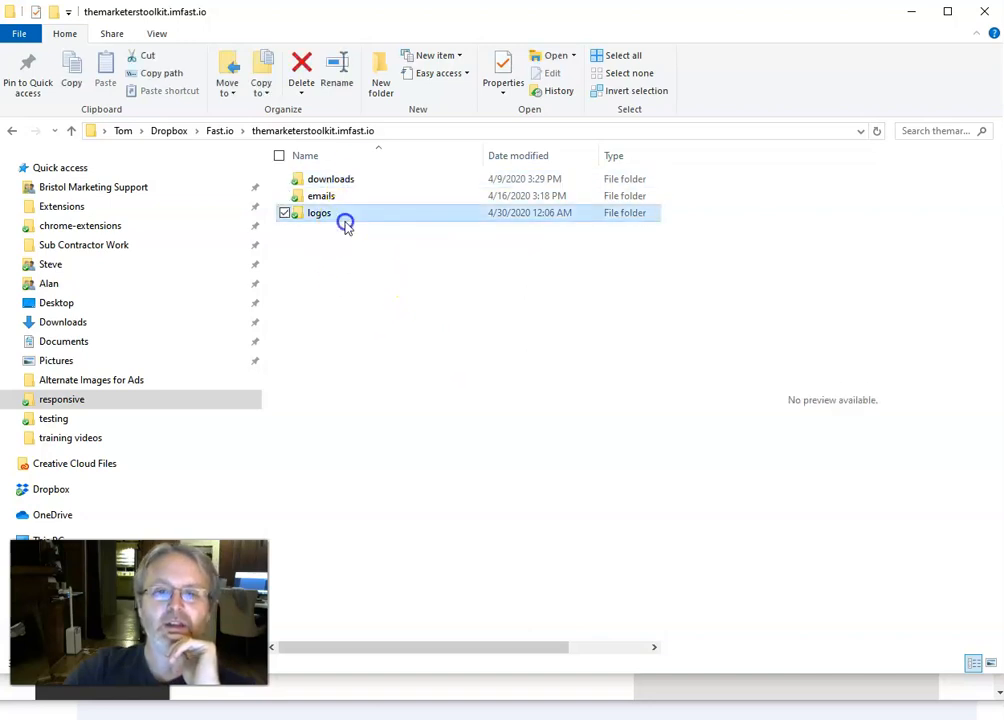
{"action": "double_click", "coordinate": [319, 212]}
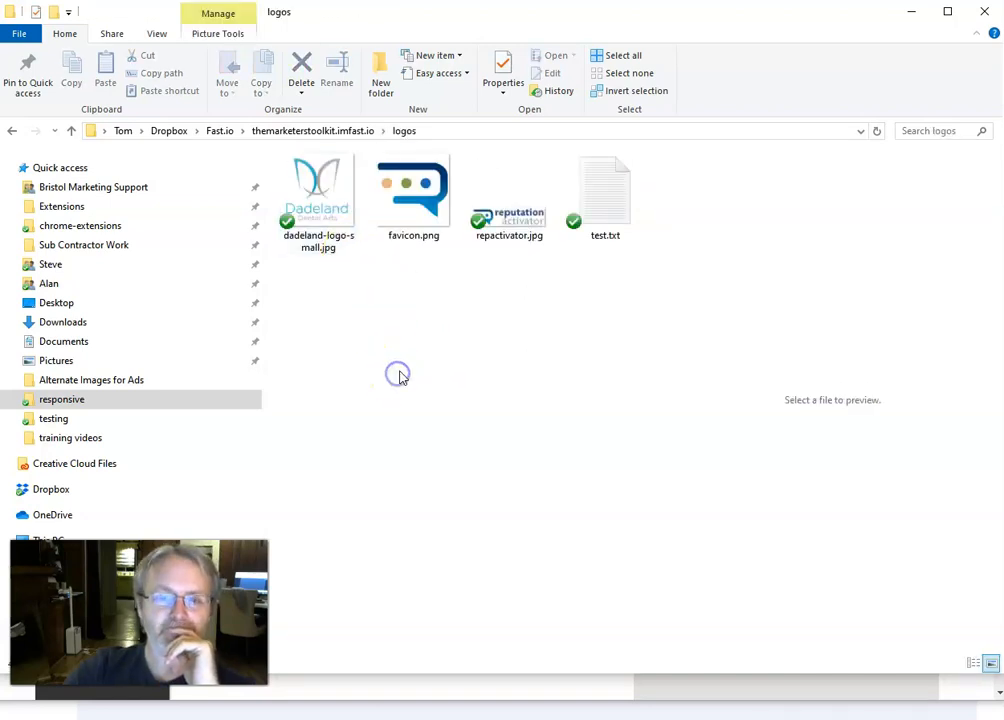
{"action": "mouse_move", "coordinate": [485, 358]}
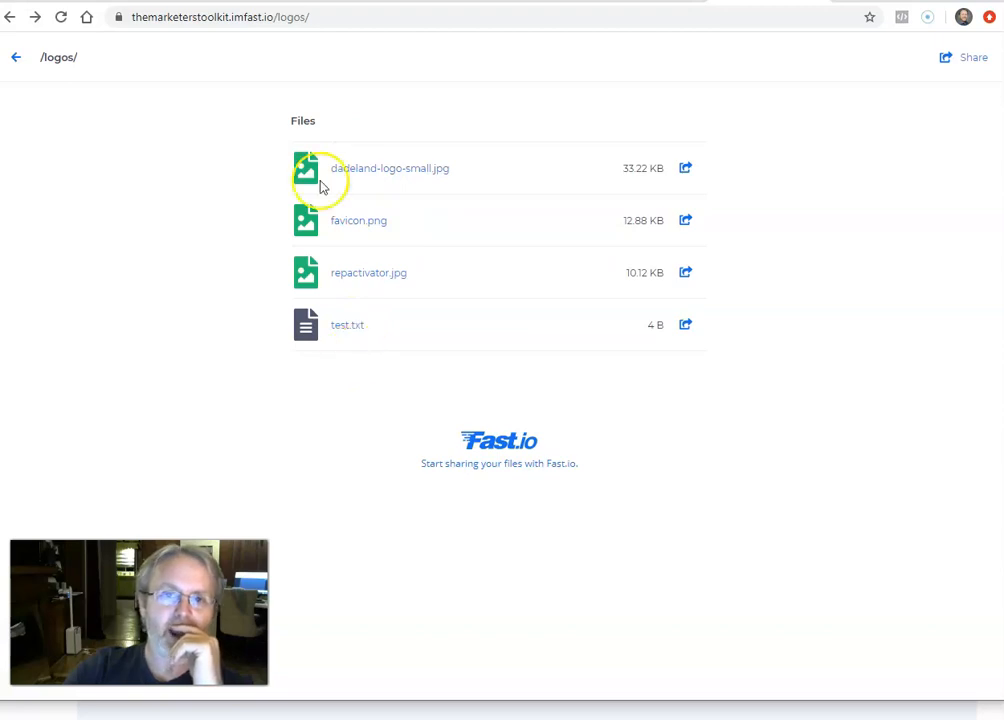
{"action": "left_click", "coordinate": [368, 272]}
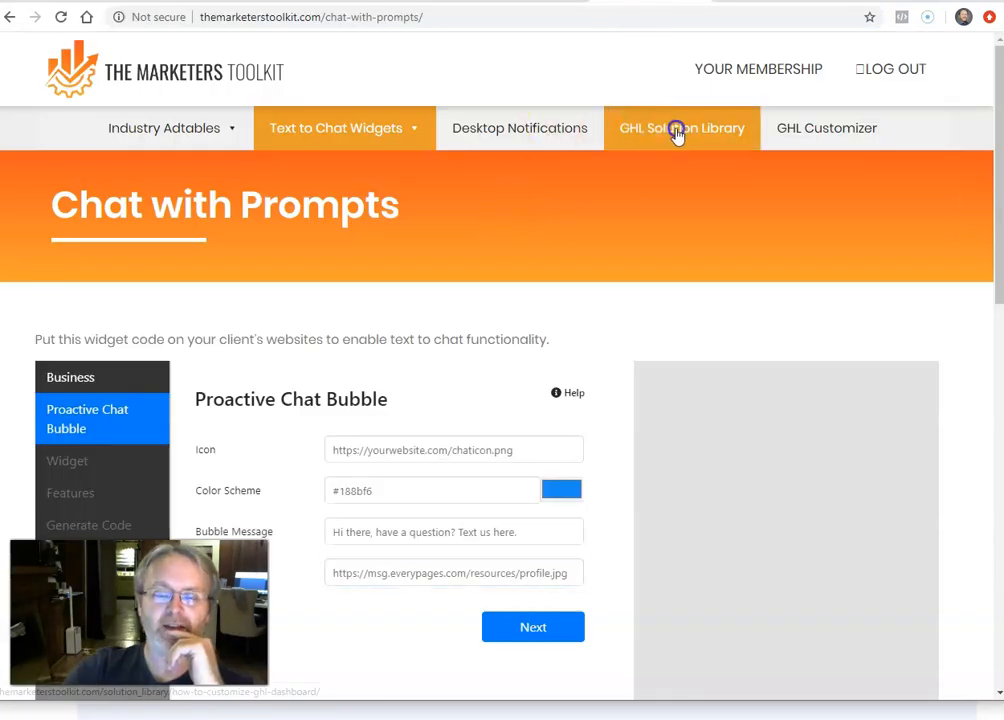
- Open GHL Solution Library to the Creating a Custom Theme for GoHighLevel article
{"action": "left_click", "coordinate": [681, 128]}
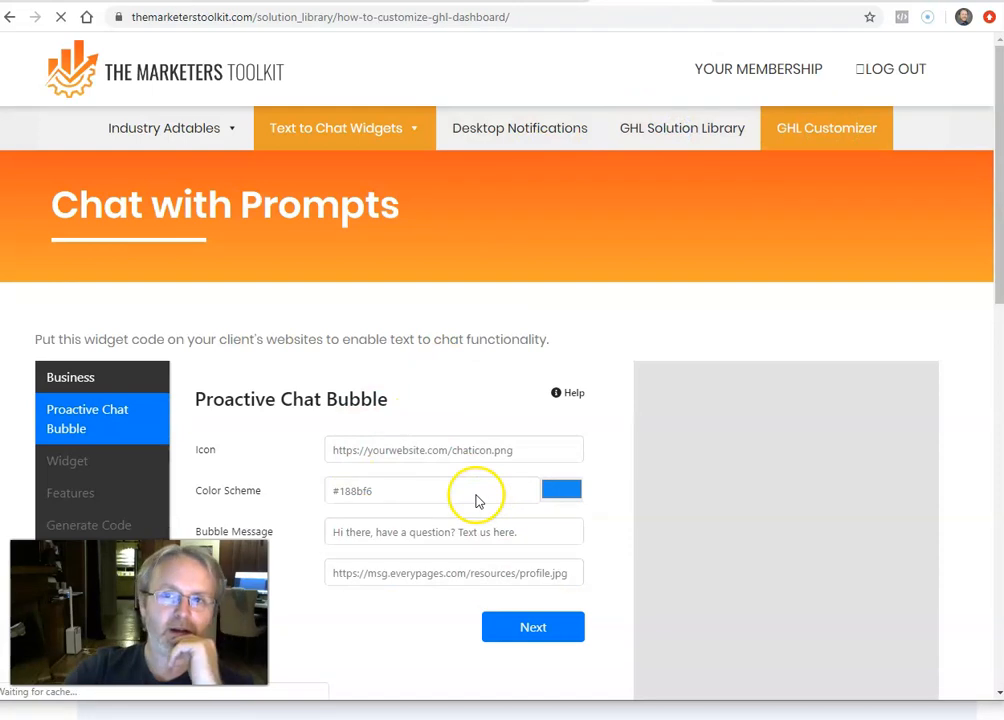
{"action": "left_click", "coordinate": [682, 128]}
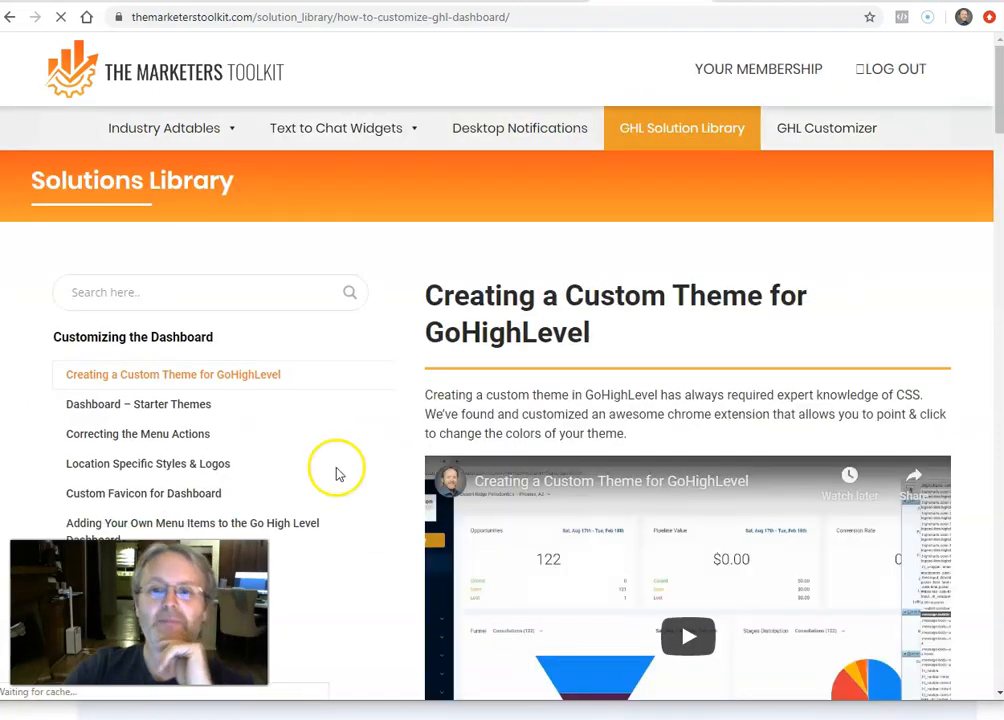